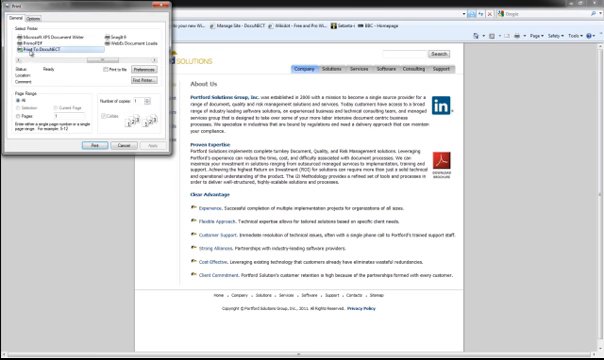
Print the Portland Solutions About Us page to the DocuMETRX printer, launching its capture wizard.
click(40, 48)
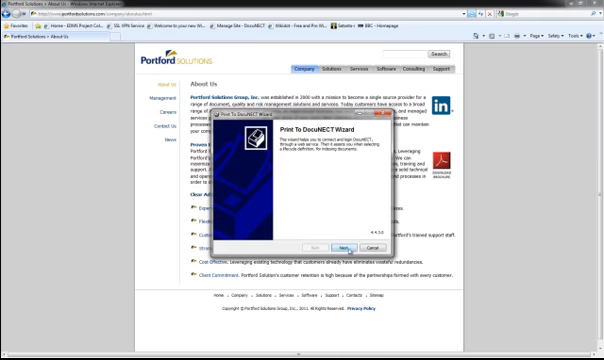
Advance past the welcome page and bring up the existing loan records lookup.
click(340, 246)
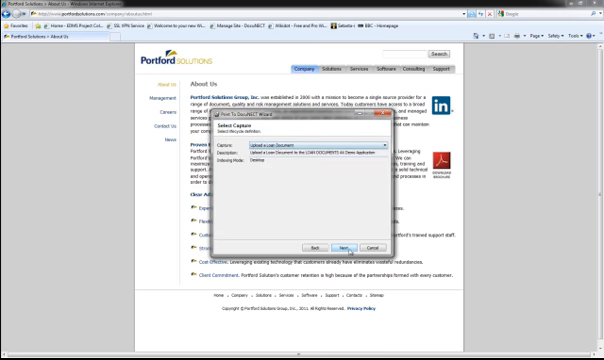
click(338, 248)
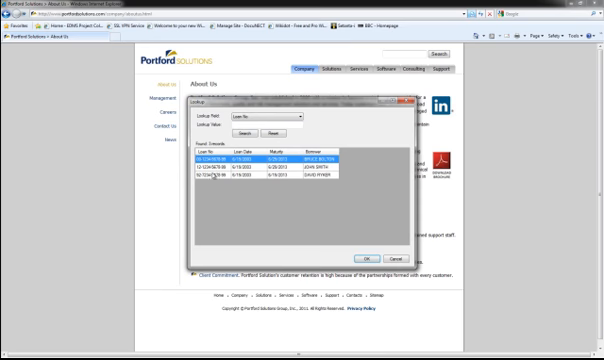
Attach the page to the chosen loan record as an appraisal photograph and submit it to ApplicationXtender.
click(368, 256)
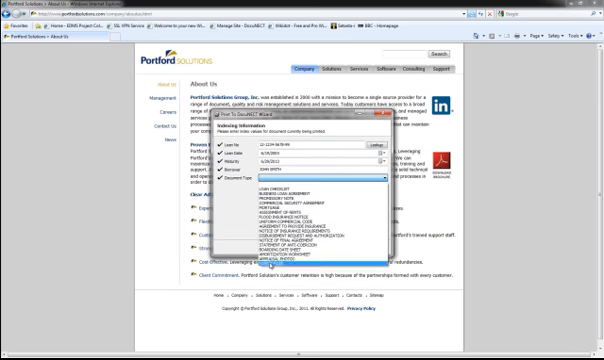
click(312, 258)
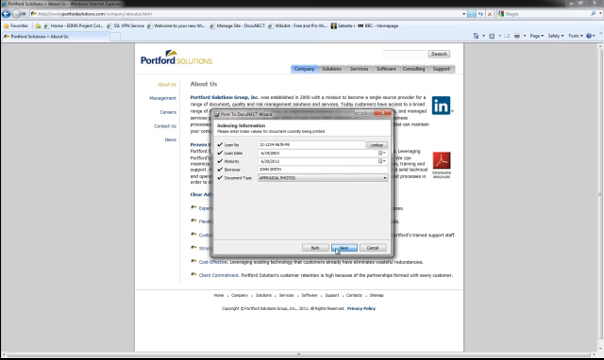
click(336, 246)
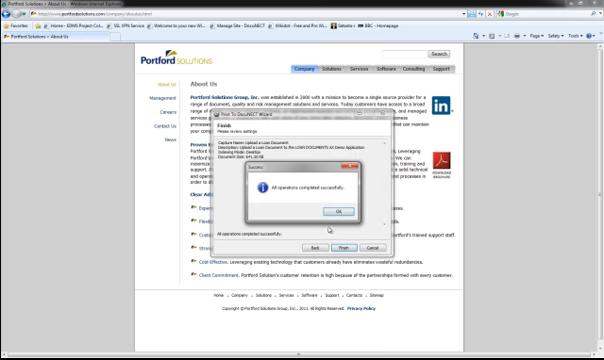